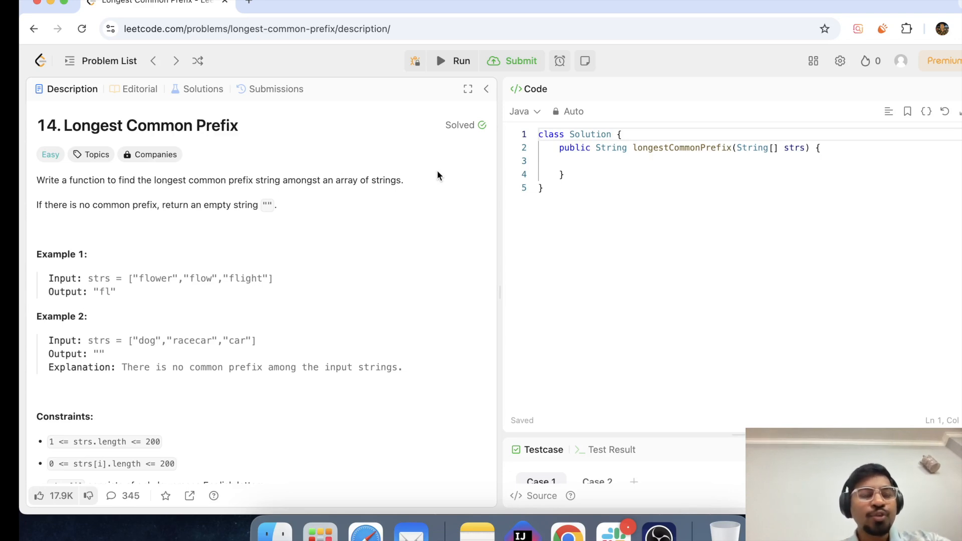
mouse_move(153, 185)
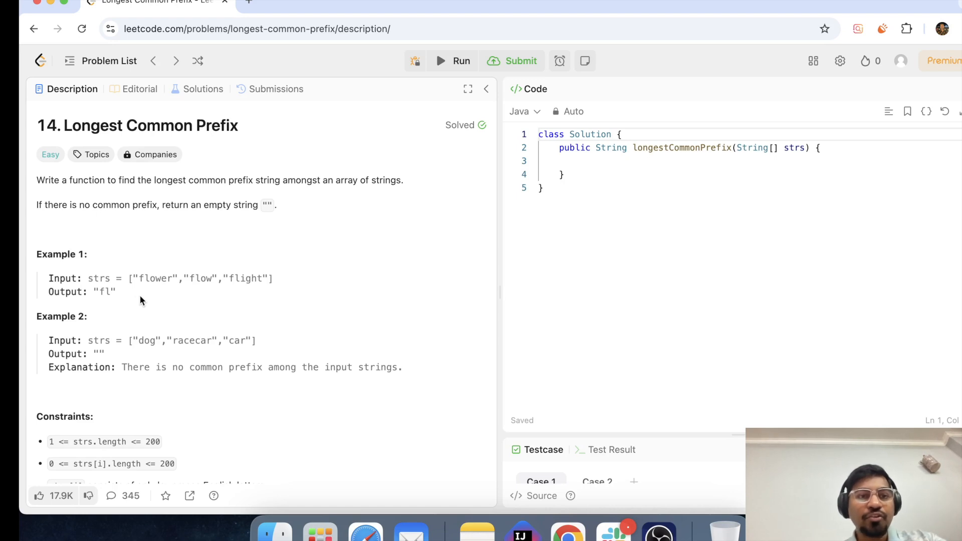
mouse_move(242, 298)
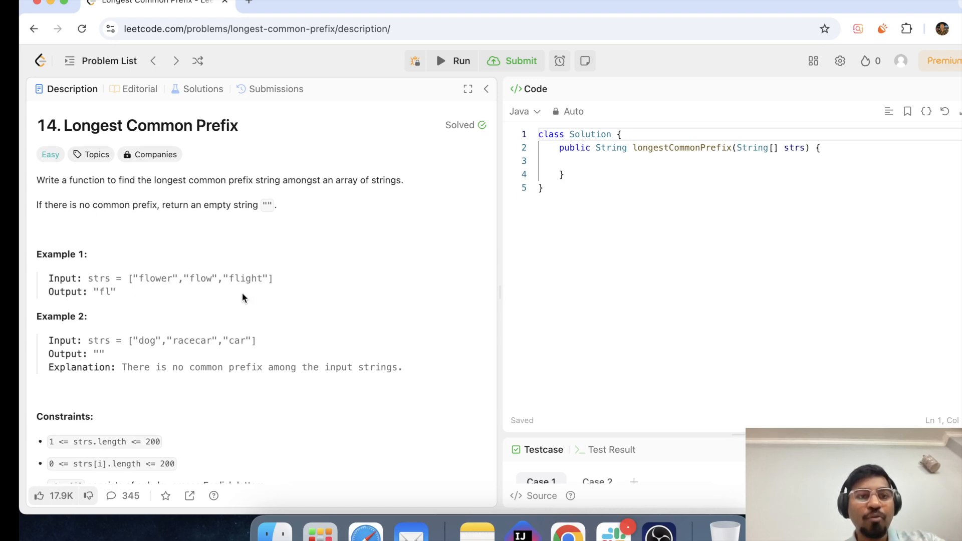
mouse_move(110, 294)
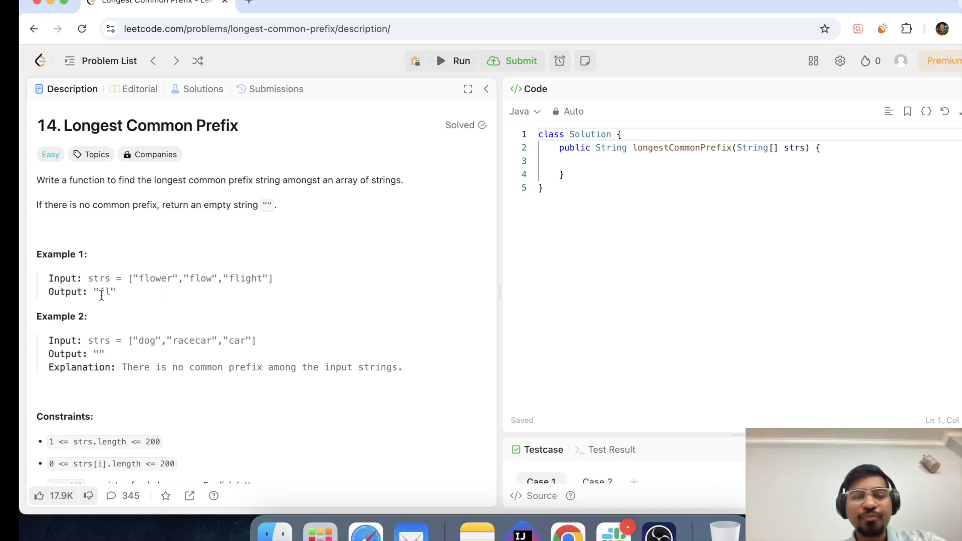
mouse_move(127, 359)
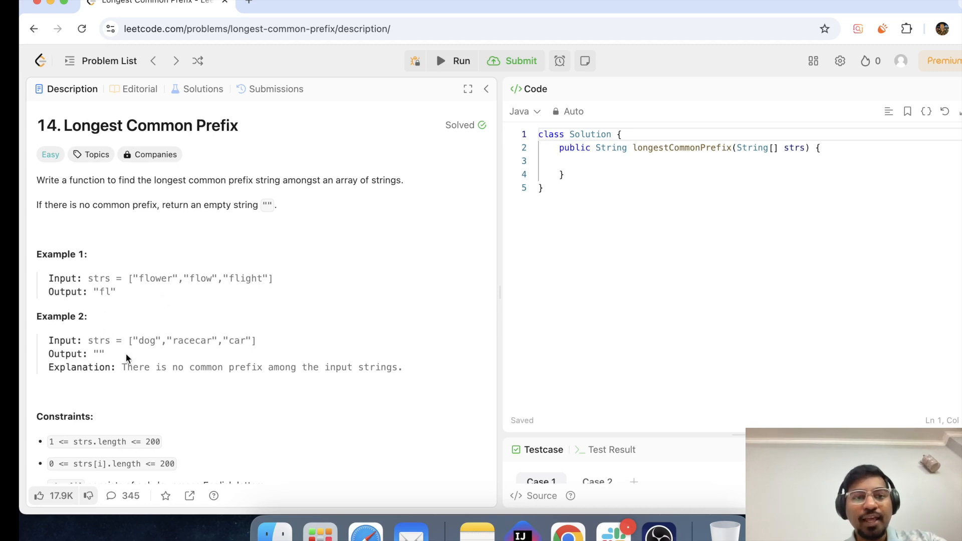
mouse_move(182, 381)
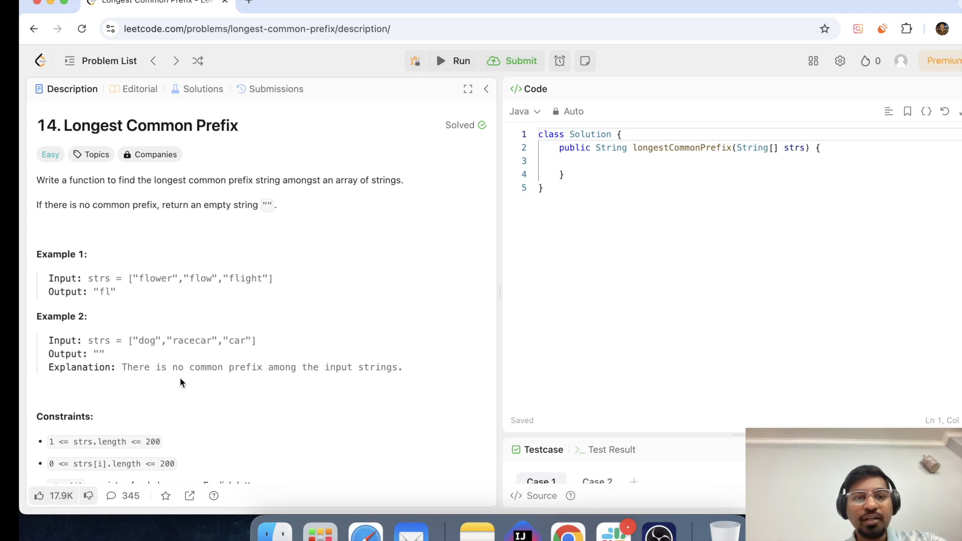
mouse_move(123, 364)
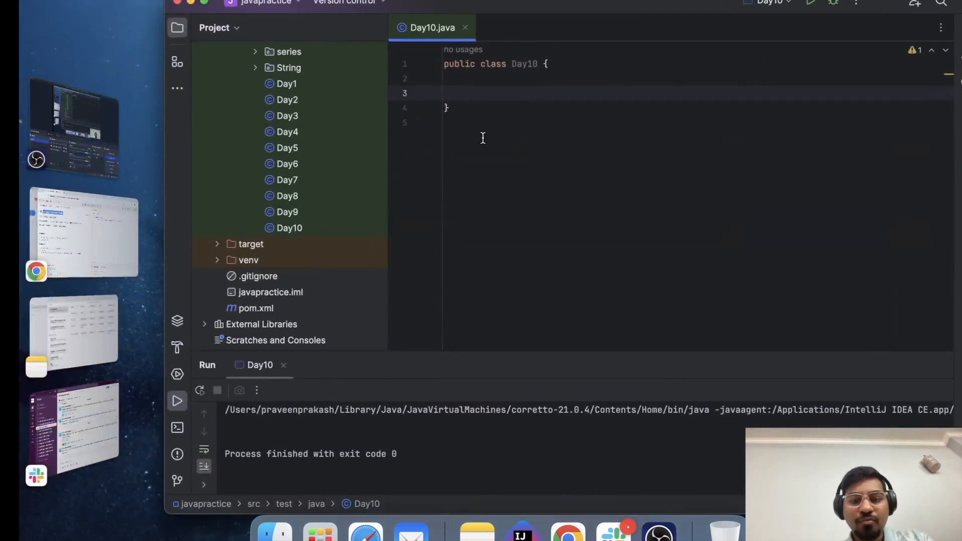
- Add a 'Longest Common Prefix' comment and an empty public String longestCommonPrefix(String[] strs) stub
type("Longest Common Prefix")
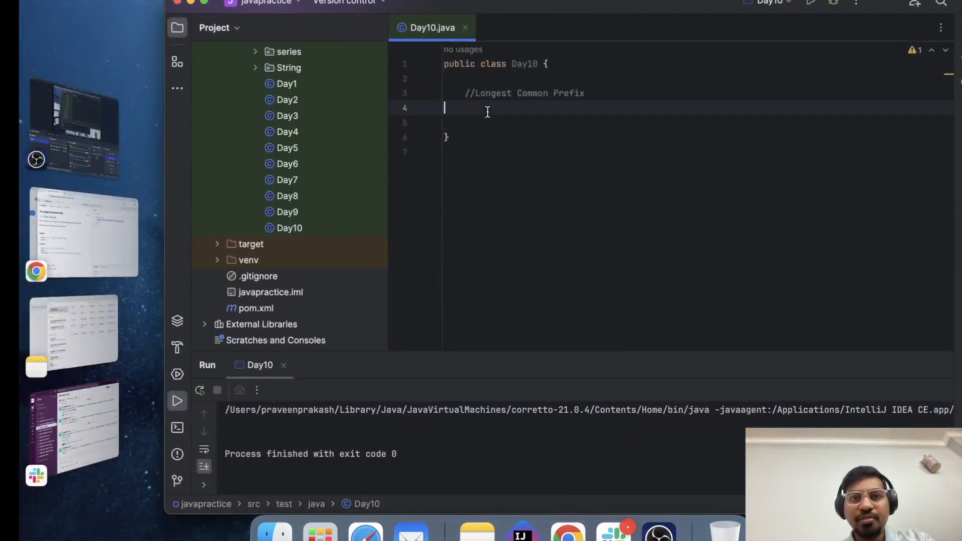
type("public String longestCommonPrefix(String[] strs) {")
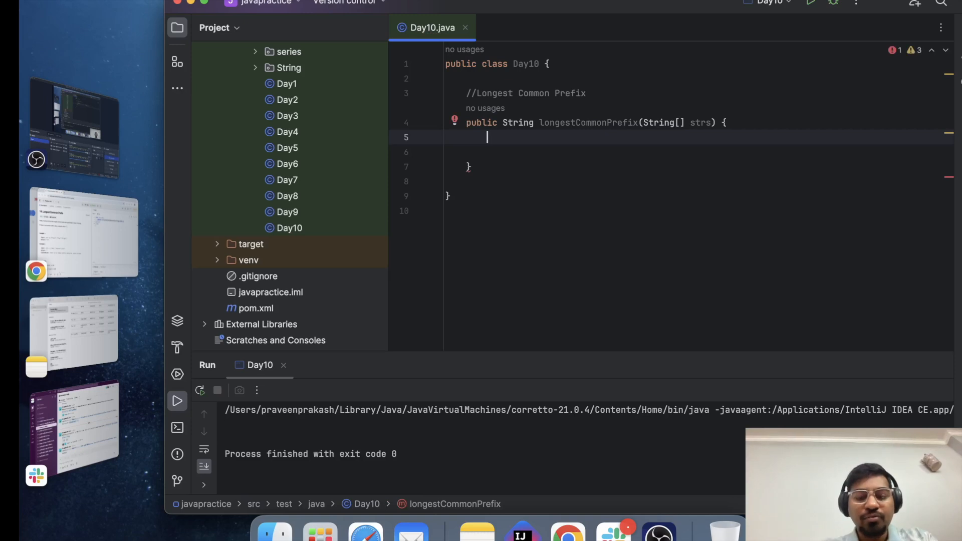
- Write an outer for loop over i < strs[0].length() with a nested loop starting at j=1 over strs
type("for(")
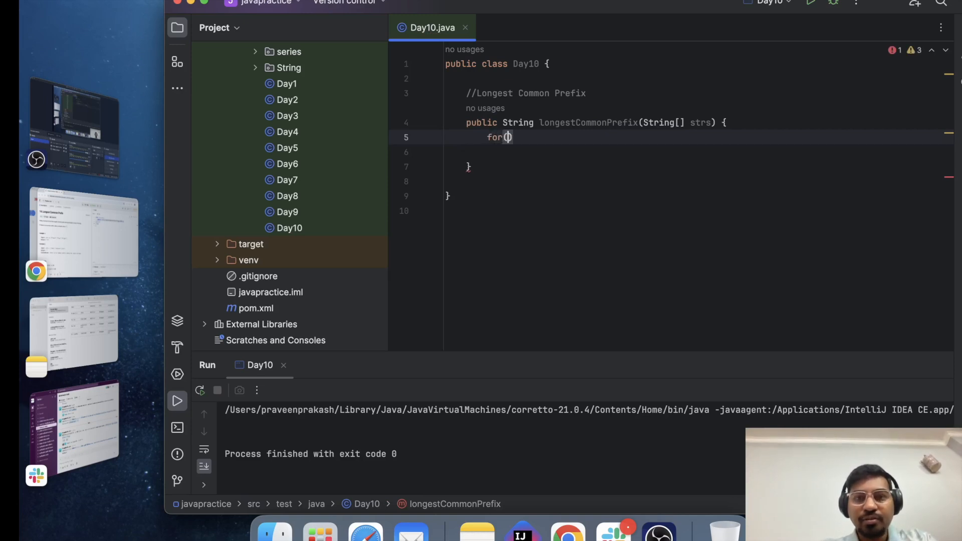
type("int")
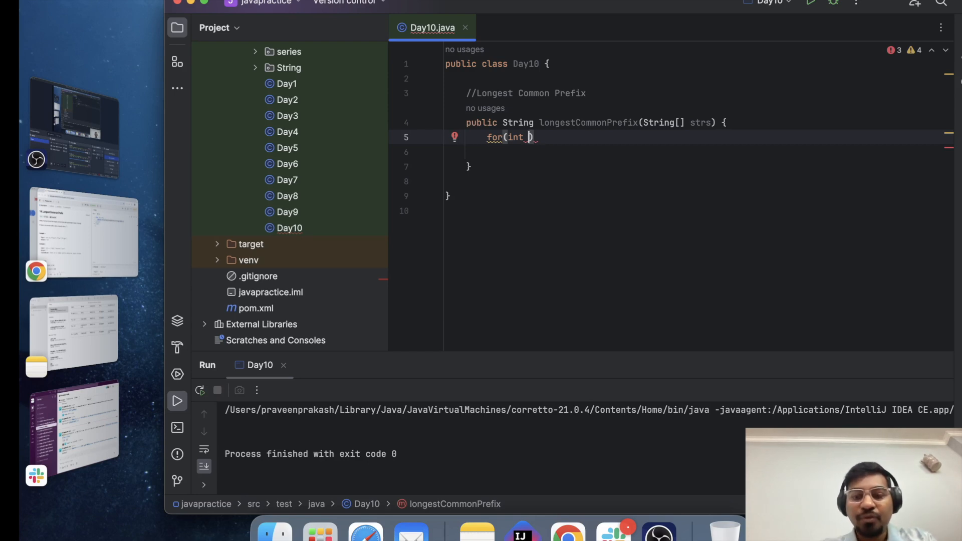
type("i=0;i<")
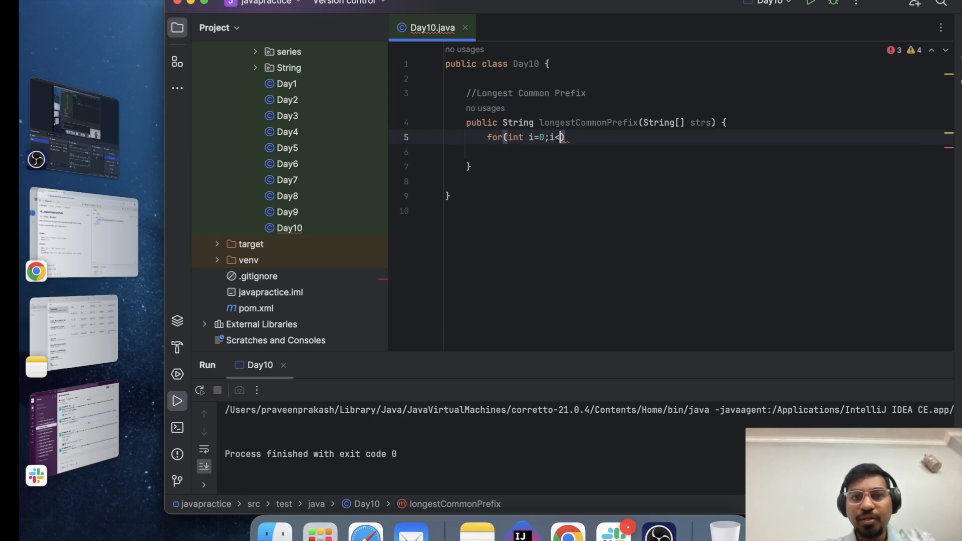
type("str")
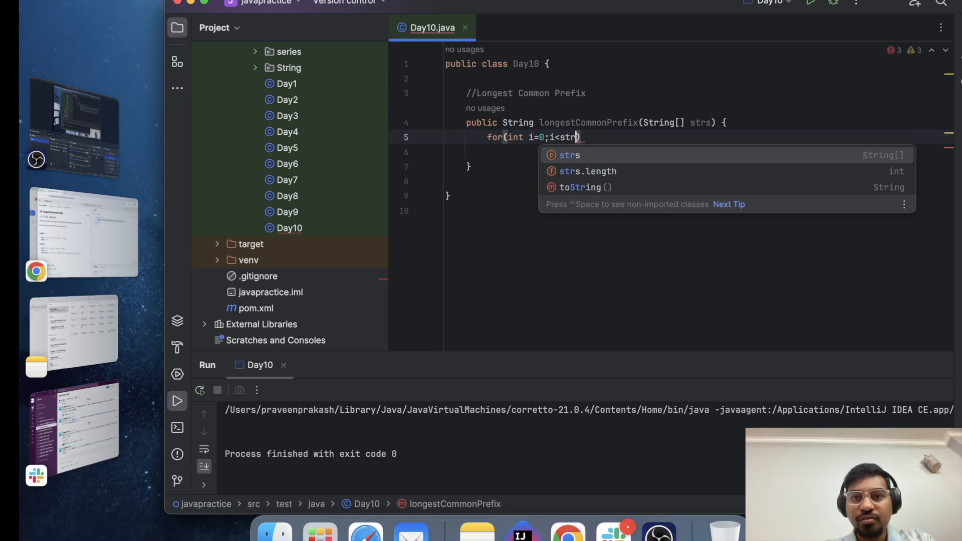
type("s[0].")
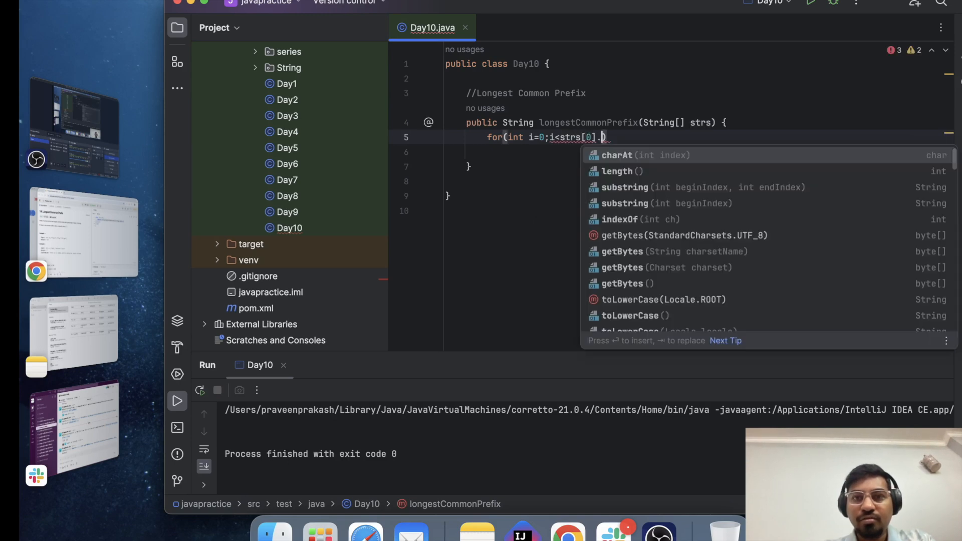
type("length();)")
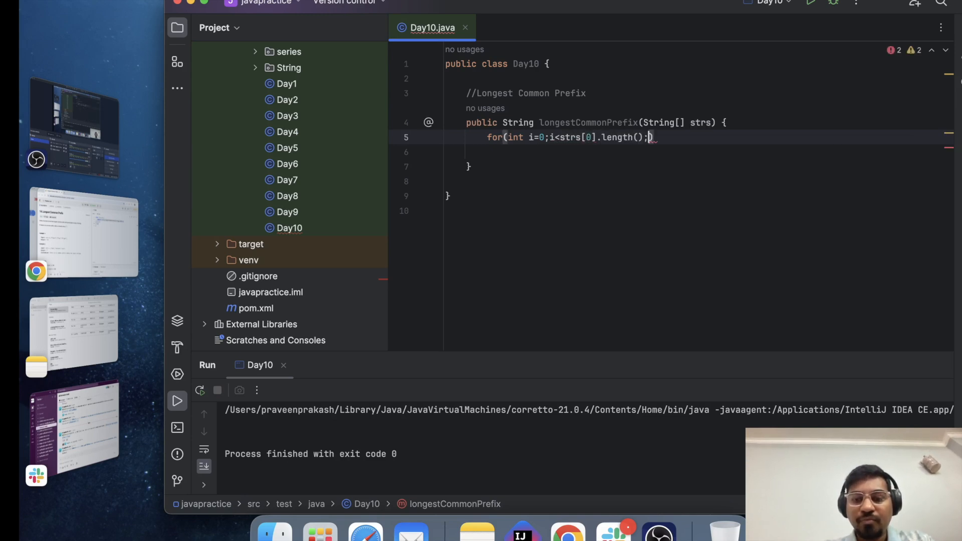
type("i++){")
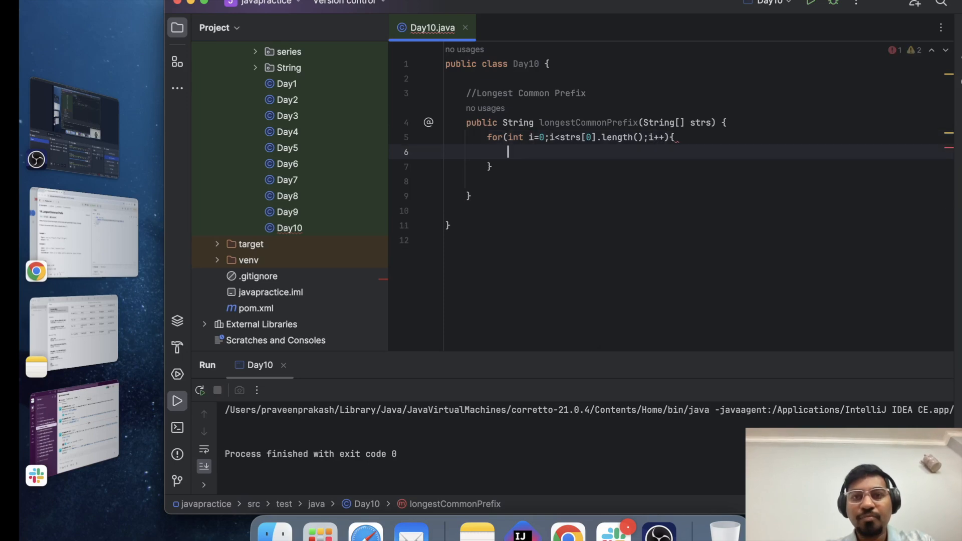
type("for(int j=1;)")
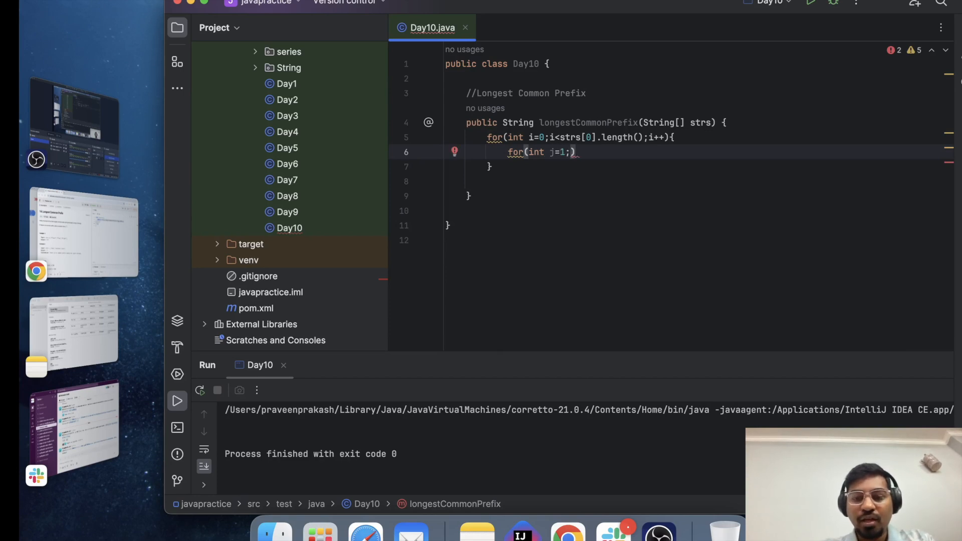
type("<strs.length")
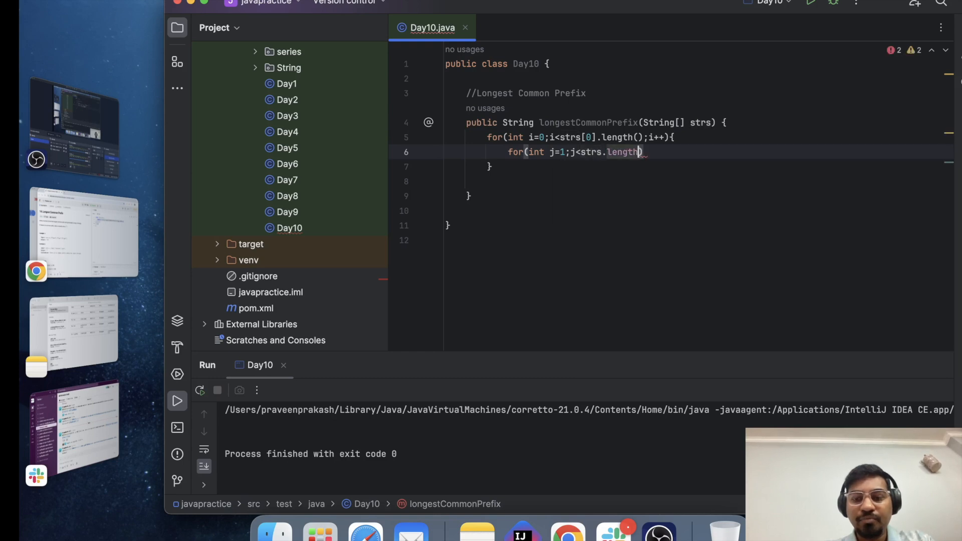
- Close the inner loop header and begin an if testing strs[j].length()<=i ||
type(";j++)")
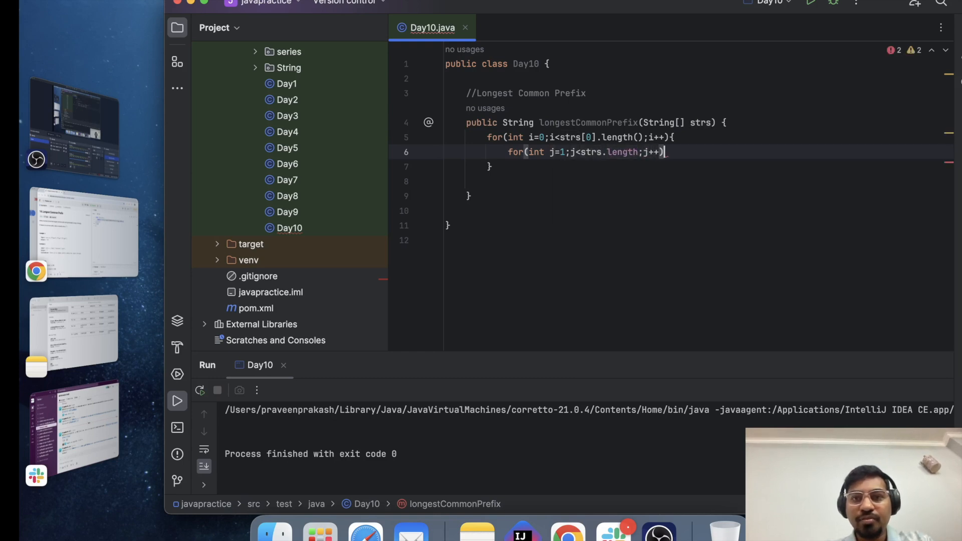
type("{")
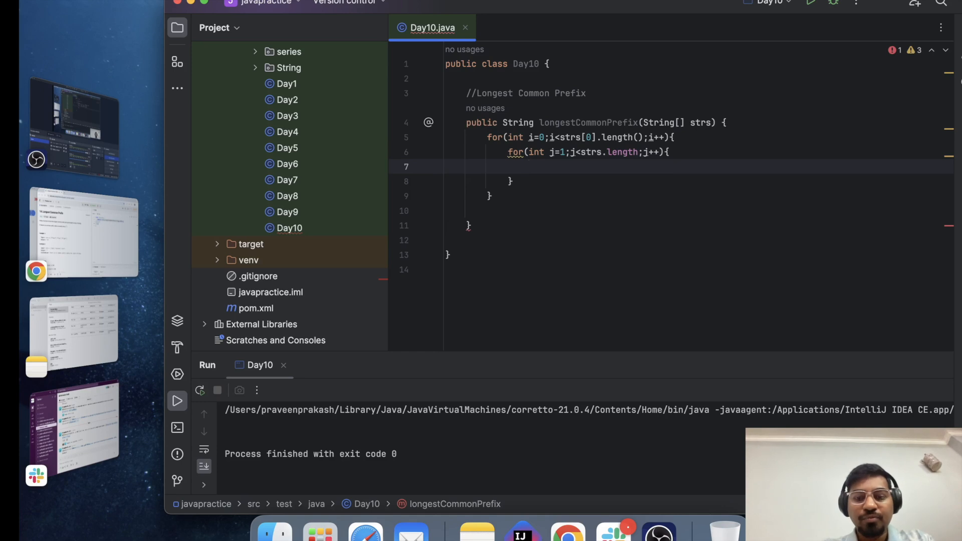
type("if()")
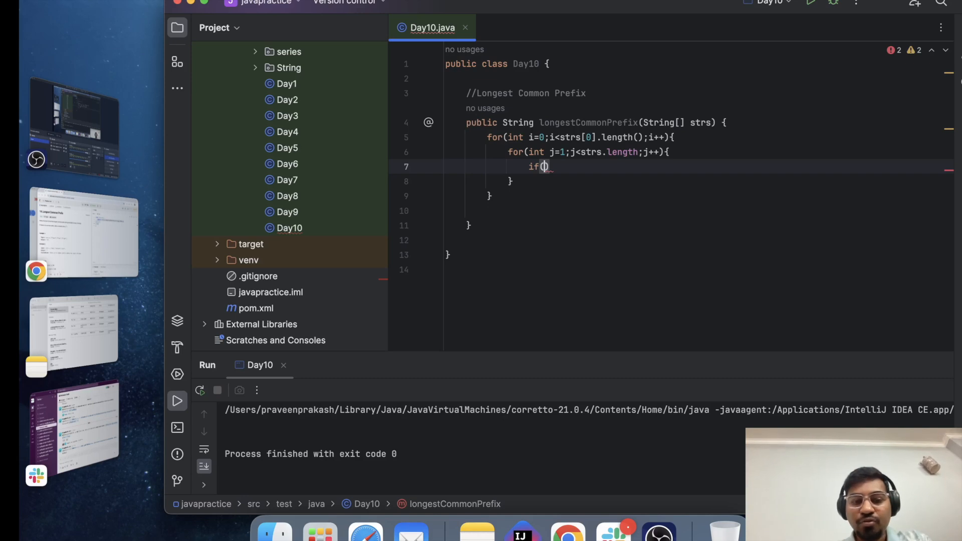
type("strs[j")
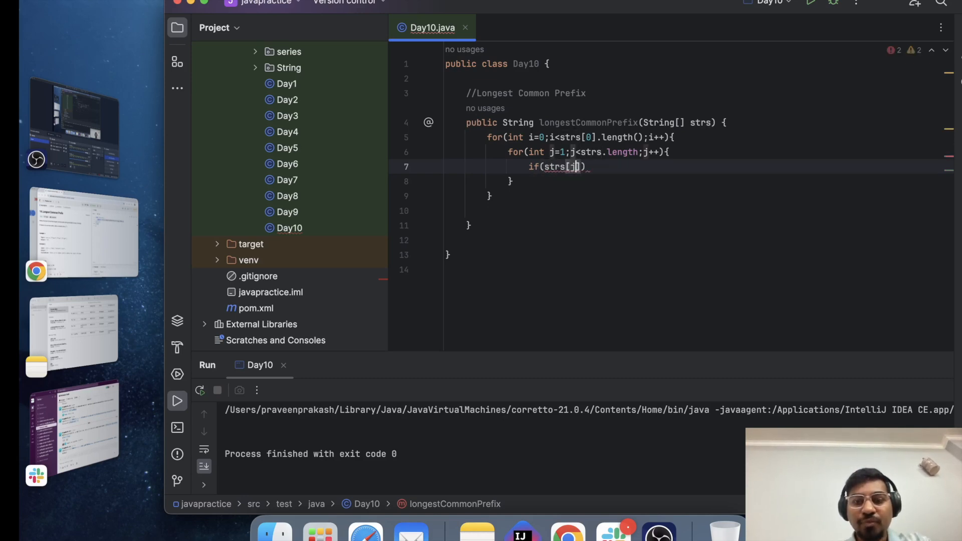
type(".length()")
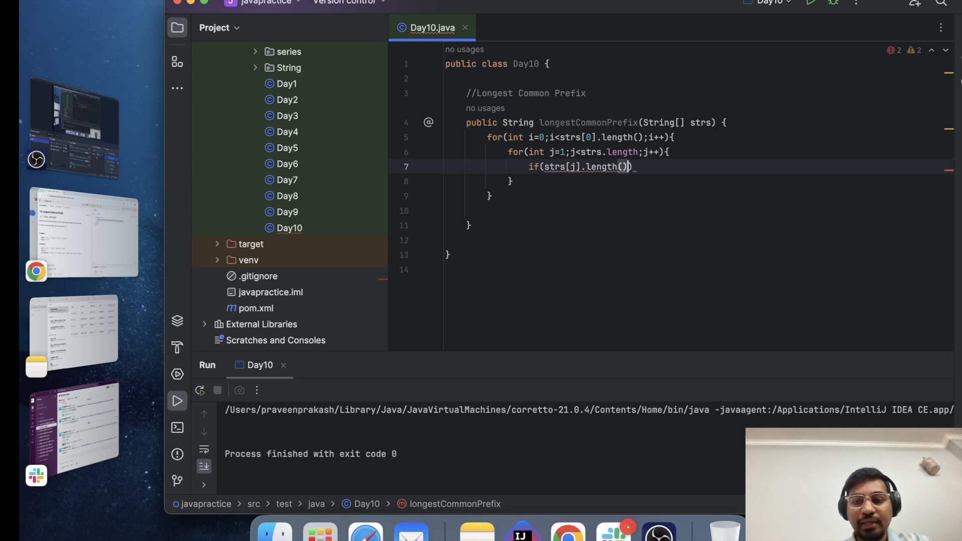
type("<=i)")
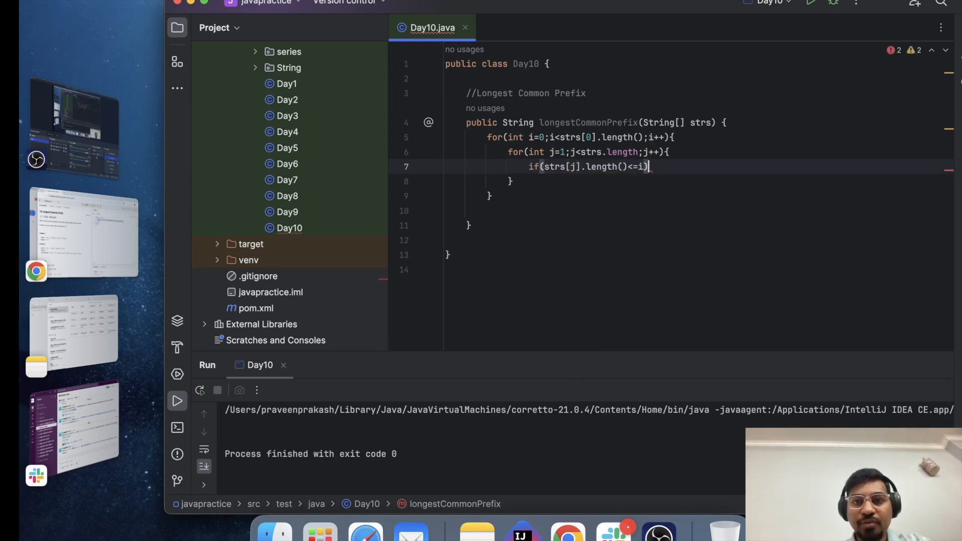
type("||")
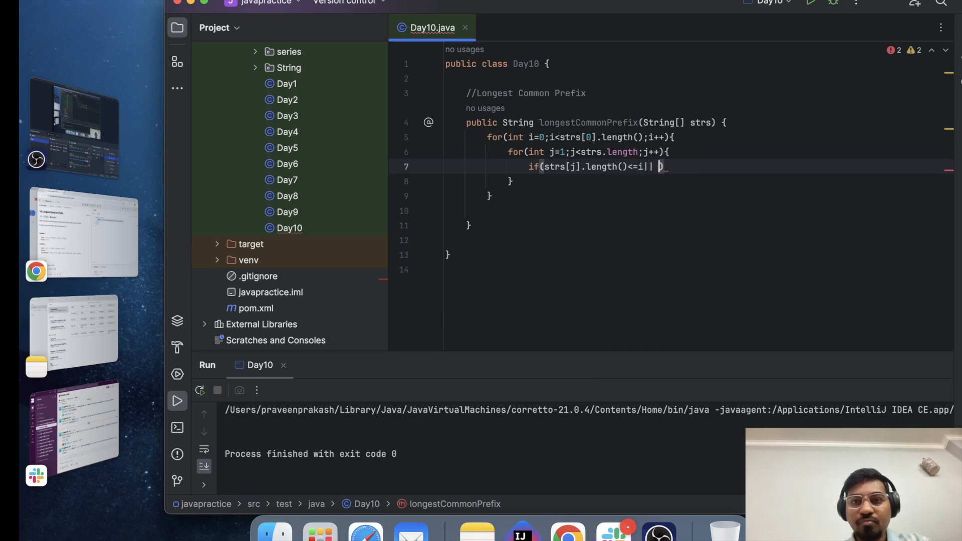
- Complete the condition with strs[j].charAt(i)!=strs[0].charAt(i)
type("sts")
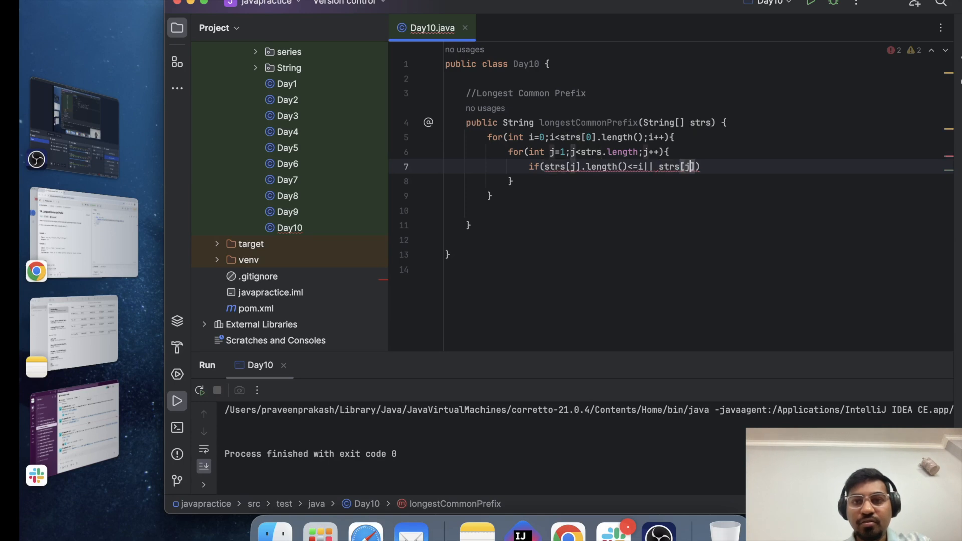
type("charAt(i")
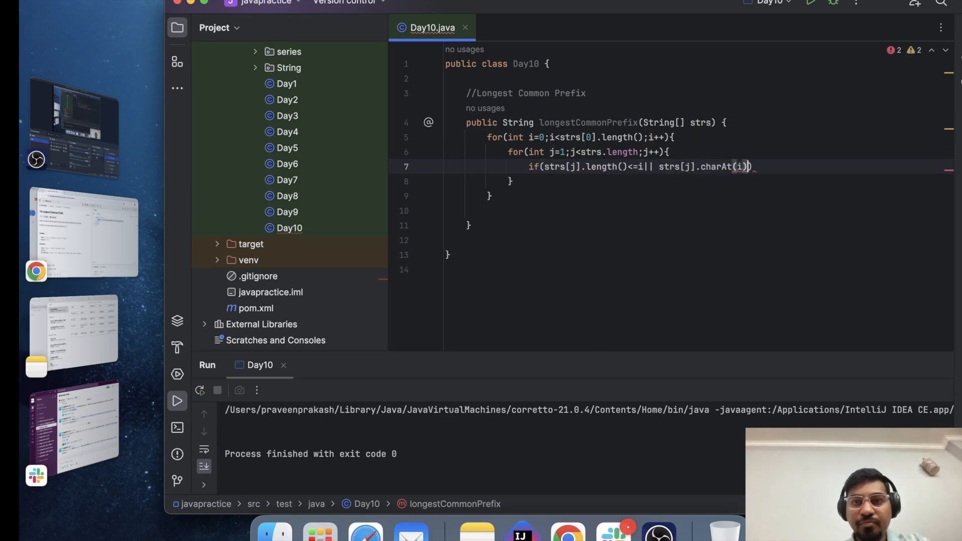
type("!=")
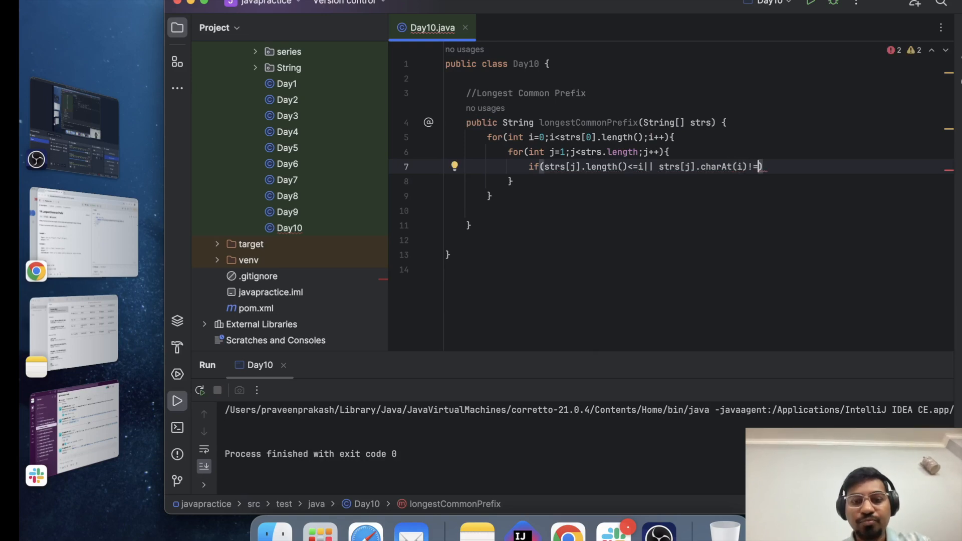
type("strs")
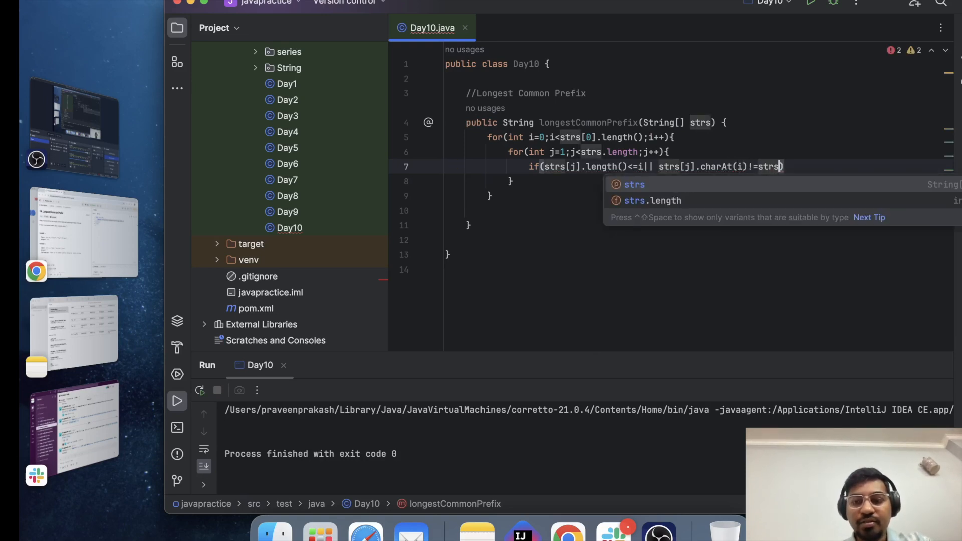
type("[0].charAt(i")
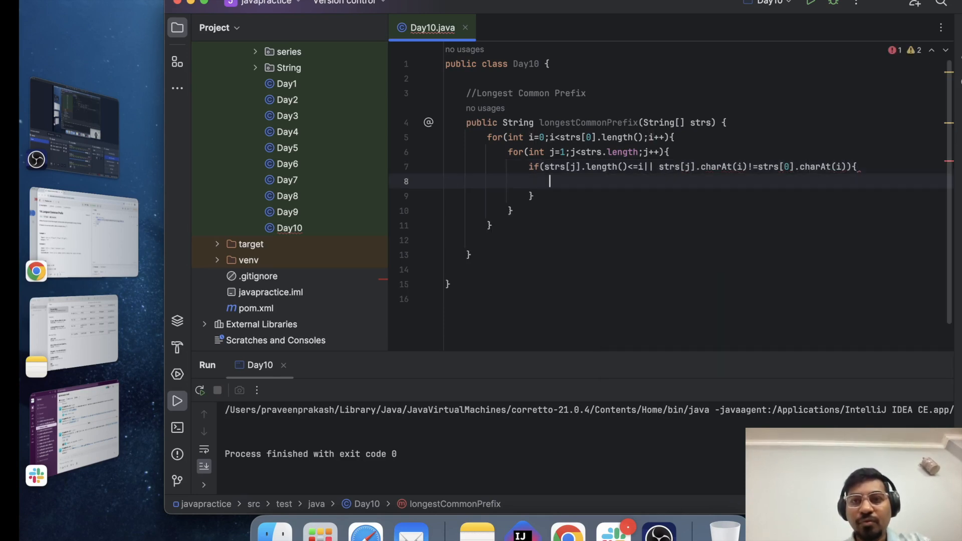
- Return strs[0].substring(0,i) inside the if block
type("return s")
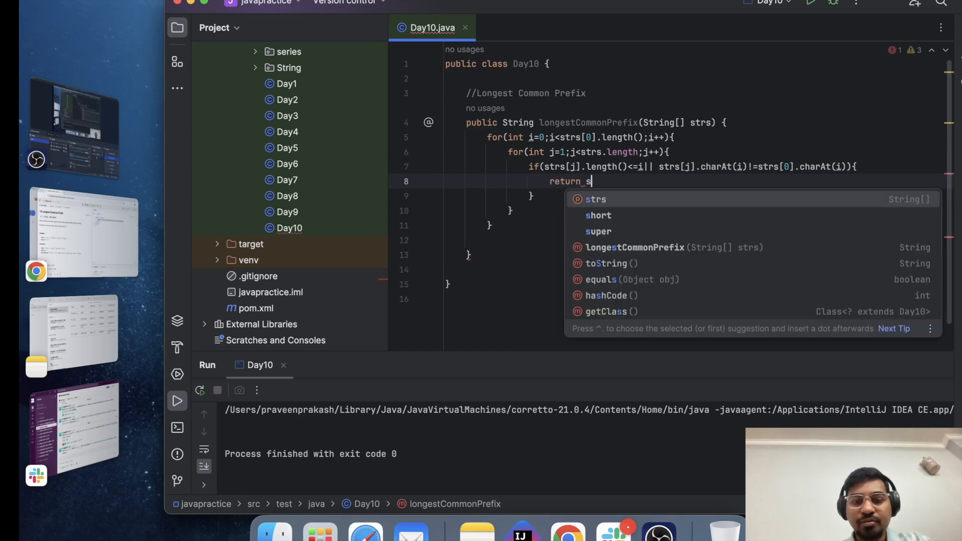
type("trs[0]")
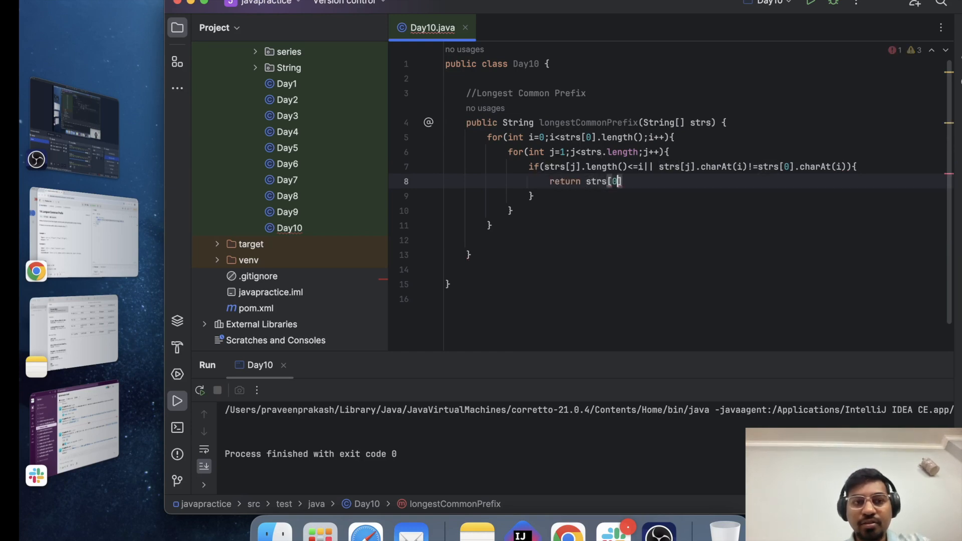
type(".substring(")
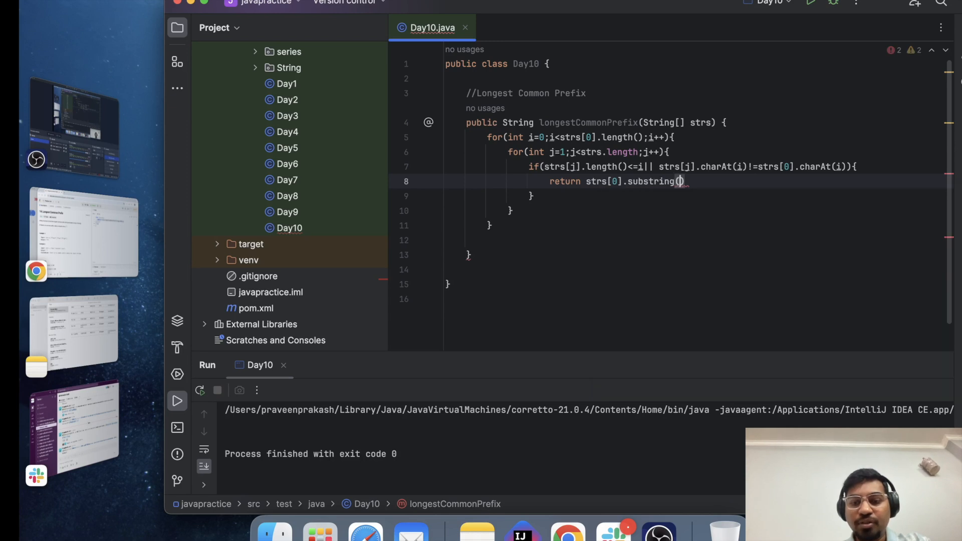
type("0,i")
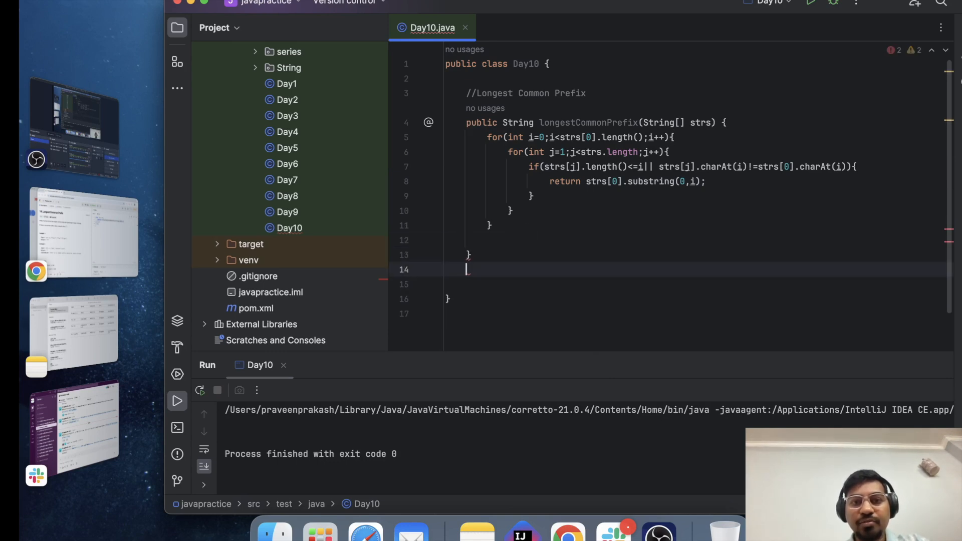
- Return strs[0] after the loops as the full common prefix
type("return")
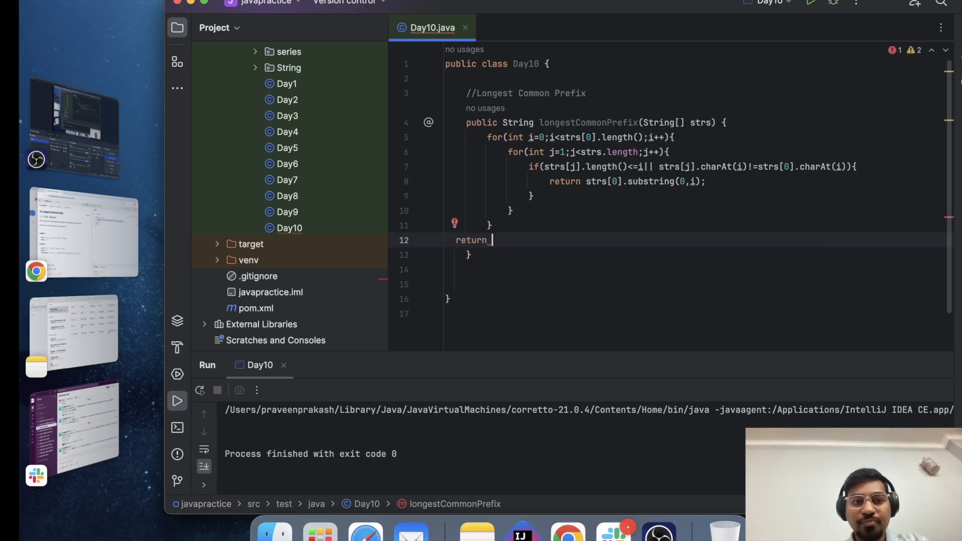
type("str[0")
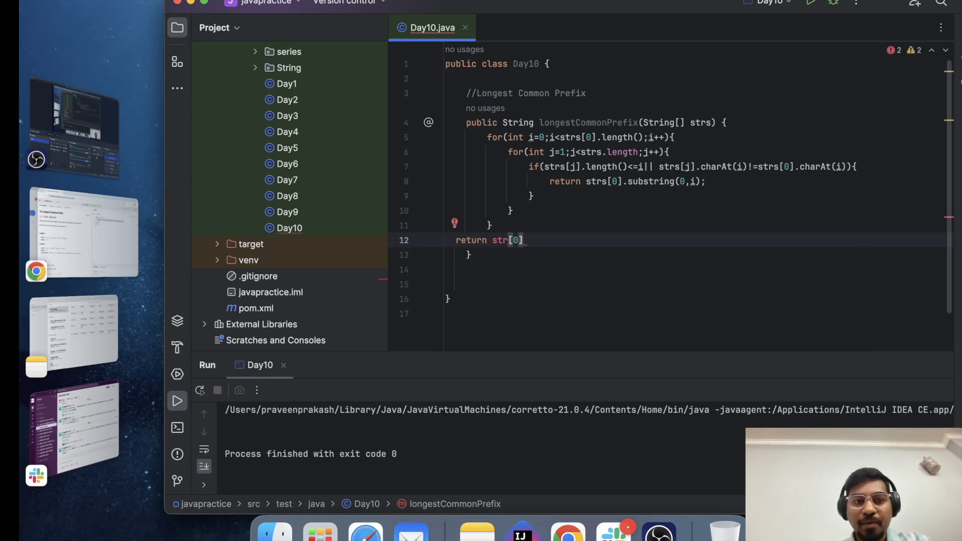
type("s")
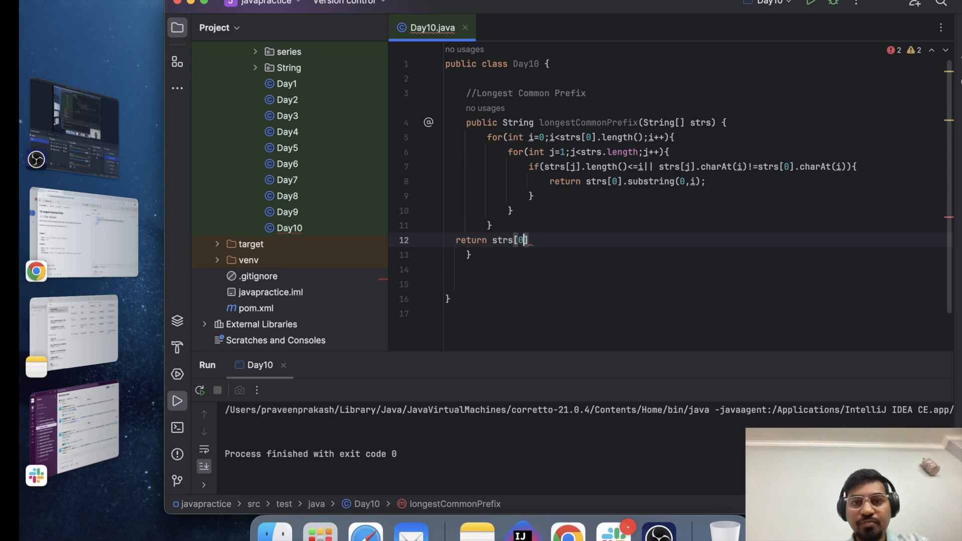
type("];")
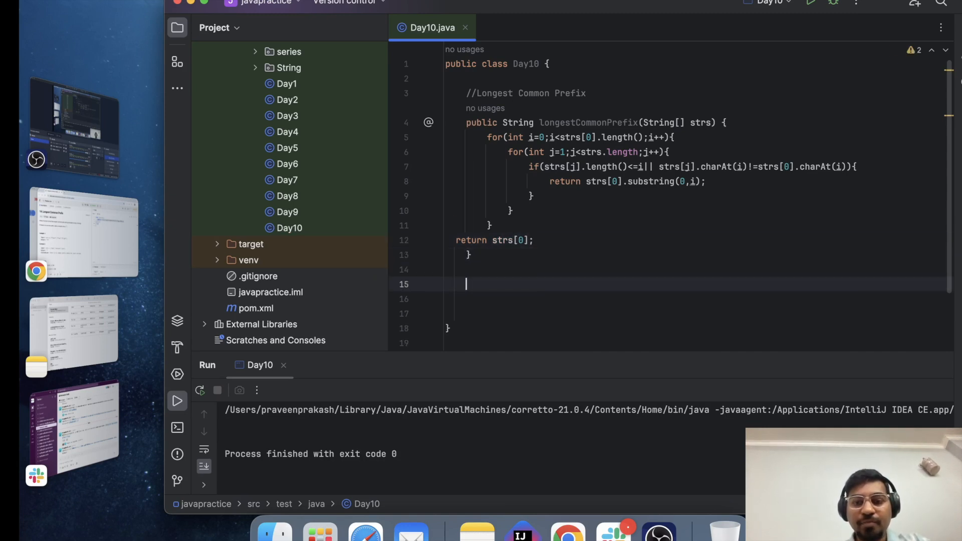
- Add a main with strs {flower, flow, flight}, make the method static, print longestCommonPrefix(strs) and run to get fl
type("public static void main(String[] args) {")
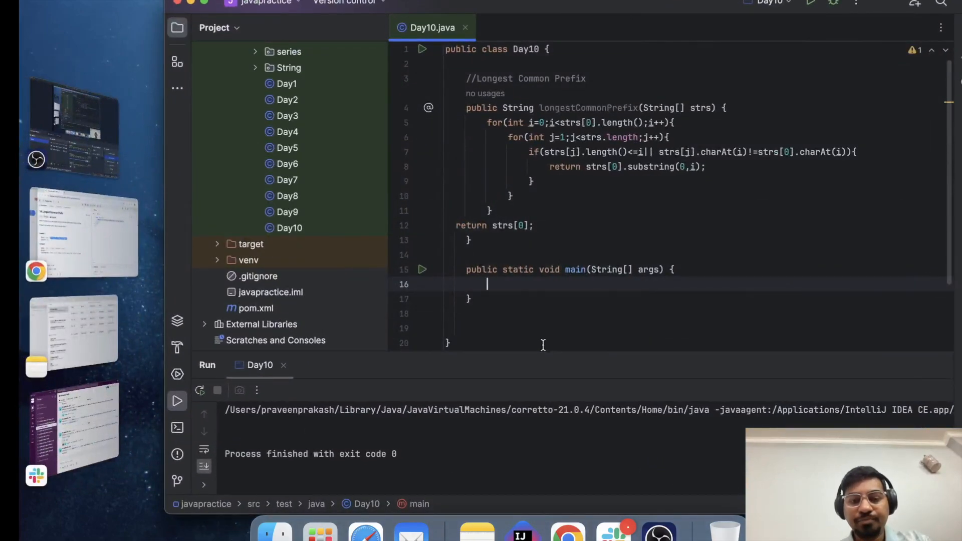
type("String s")
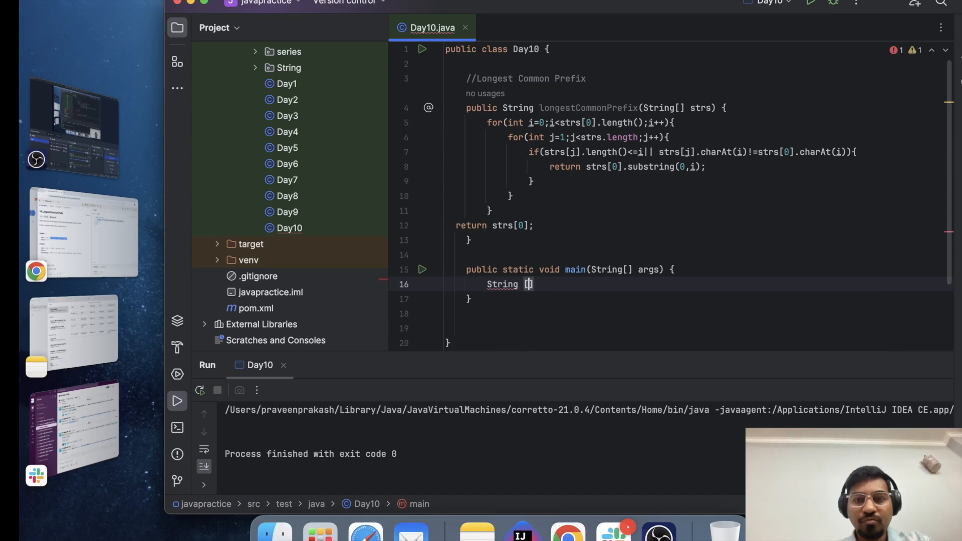
type("] strs={\"flower\",\"flow\",\"flight\"};")
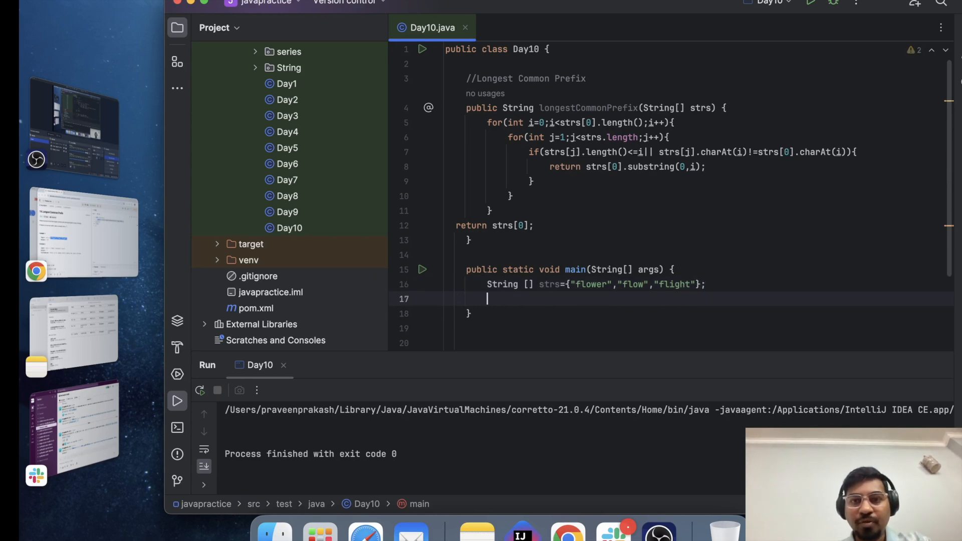
type("System.out.println();")
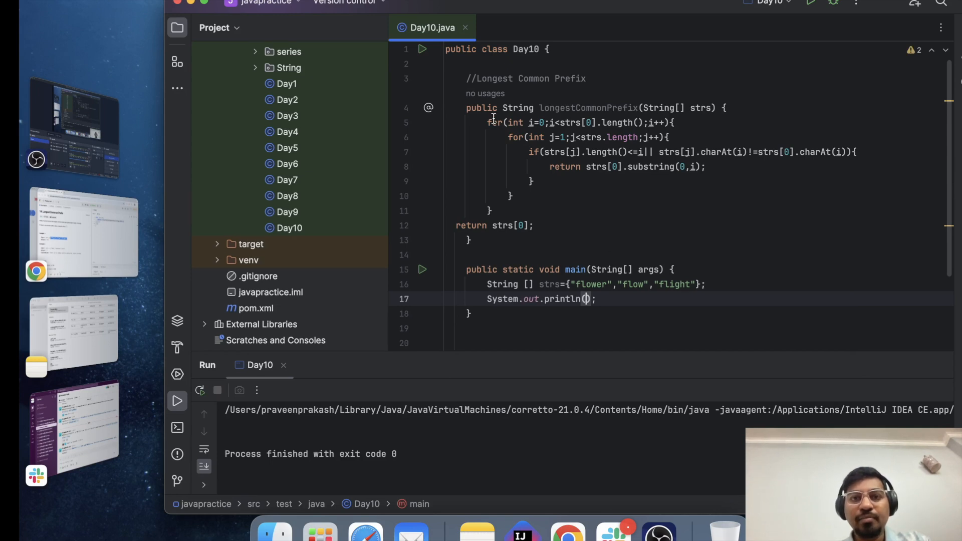
type("stat")
type("longestCommonPrefix(")
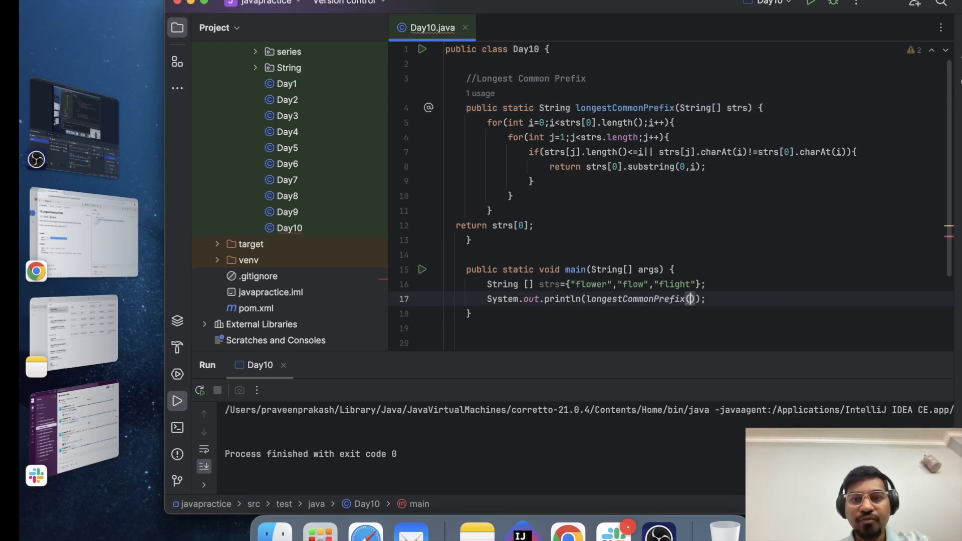
type("strs")
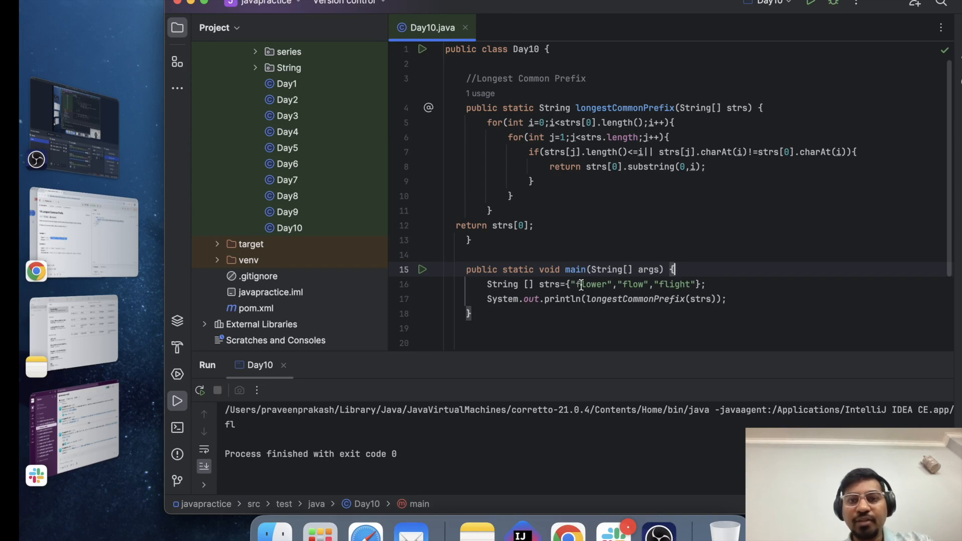
- Prefix the test words (dflower, gflow, hflight), rerun Day10.main() to print nothing, and select the solution to copy
type("d")
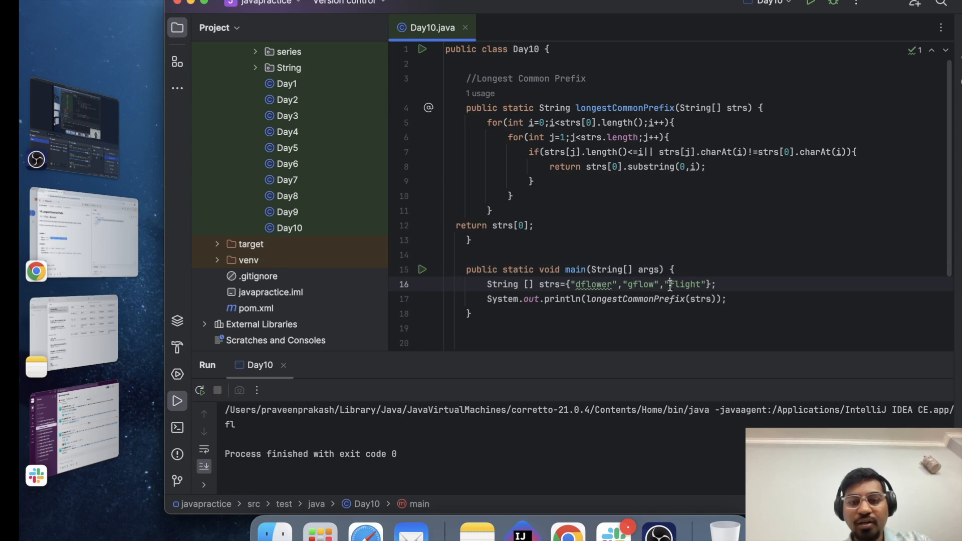
right_click(687, 283)
type("h")
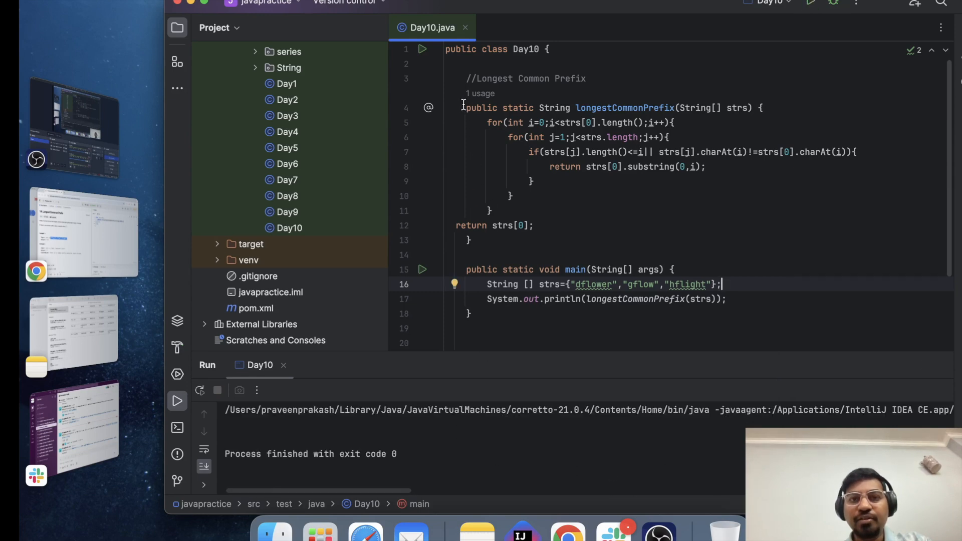
left_click_drag(463, 107, 485, 240)
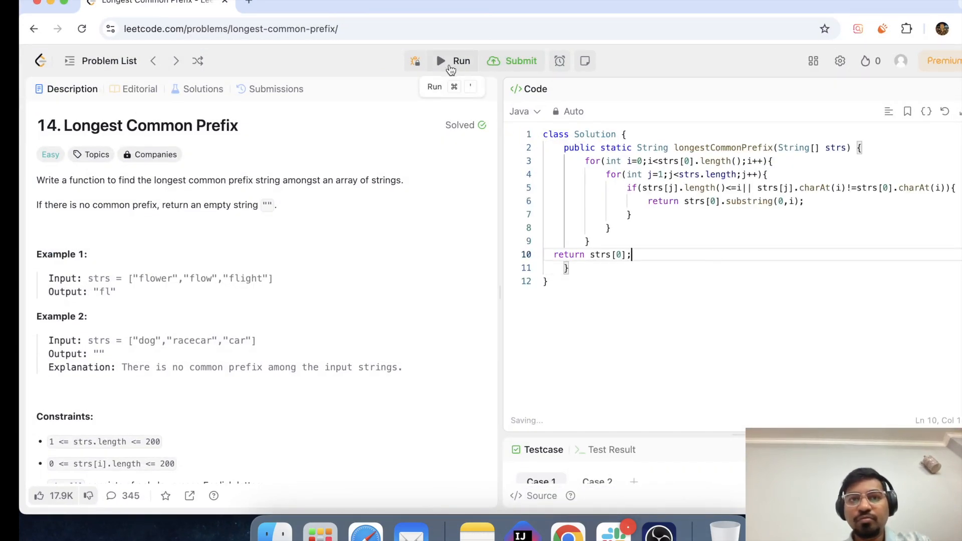
- Run the pasted solution on LeetCode's sample cases and see it Accepted
left_click(453, 61)
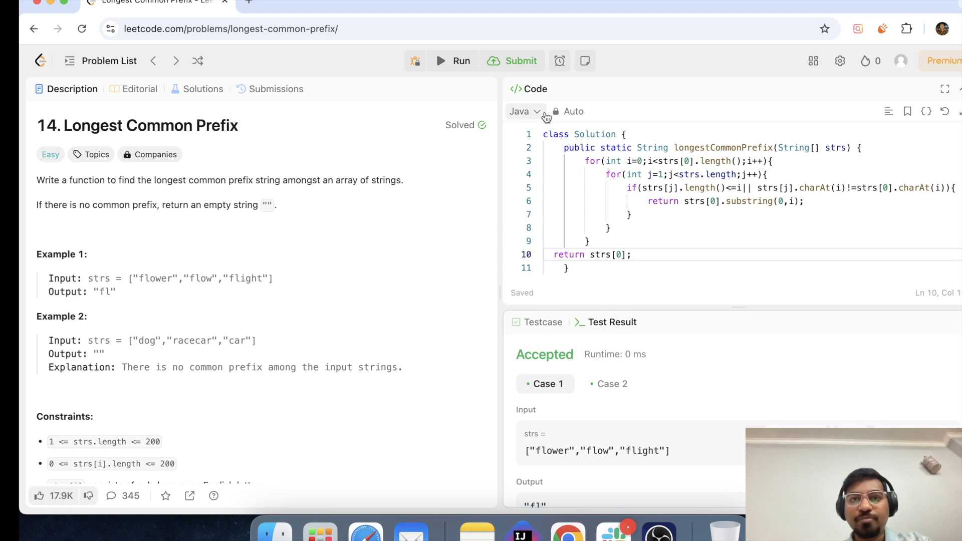
left_click(521, 61)
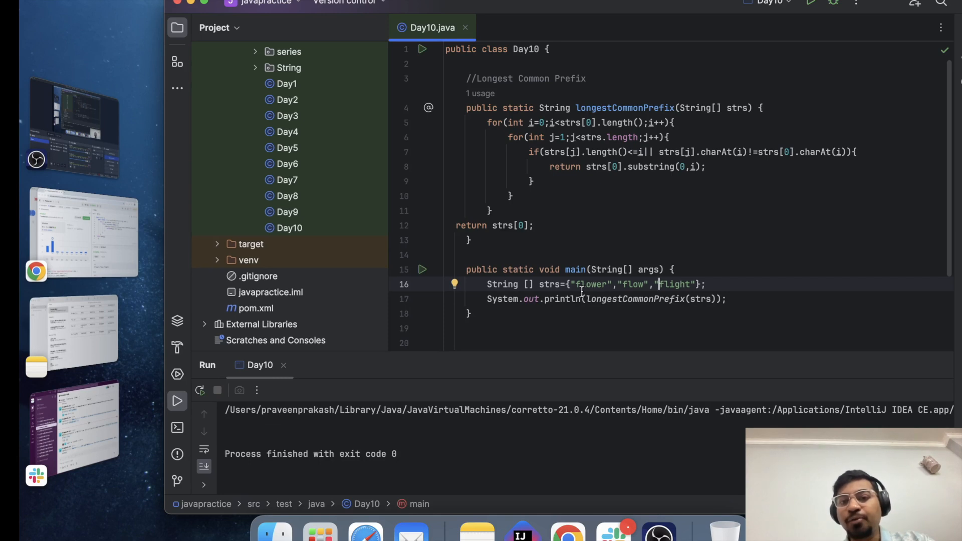
mouse_move(540, 122)
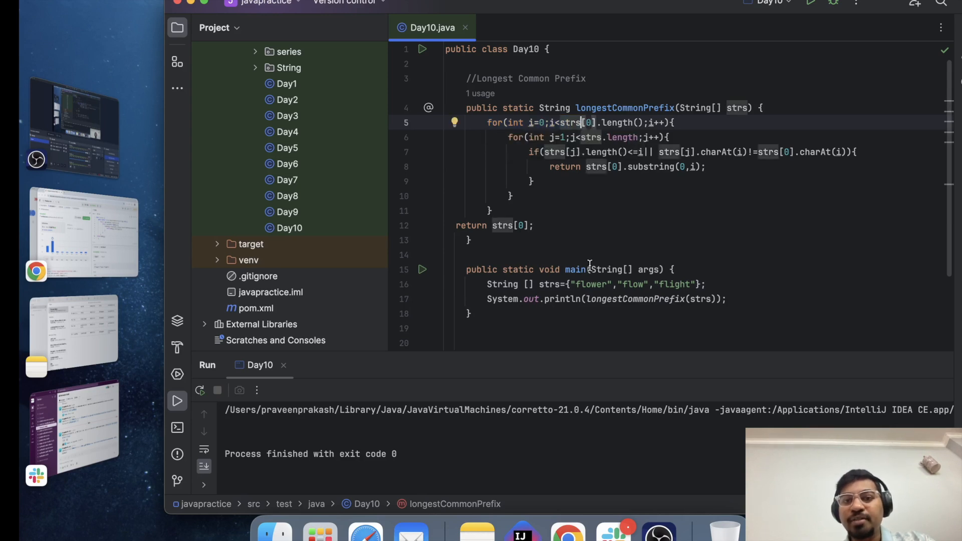
- Select strs in the outer loop condition while explaining the restored flower, flow, flight test
double_click(590, 284)
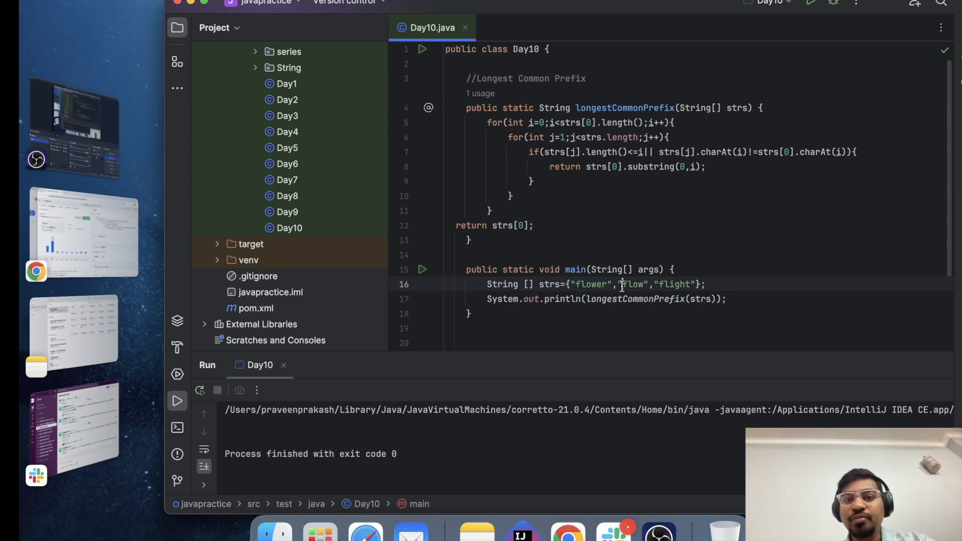
double_click(632, 283)
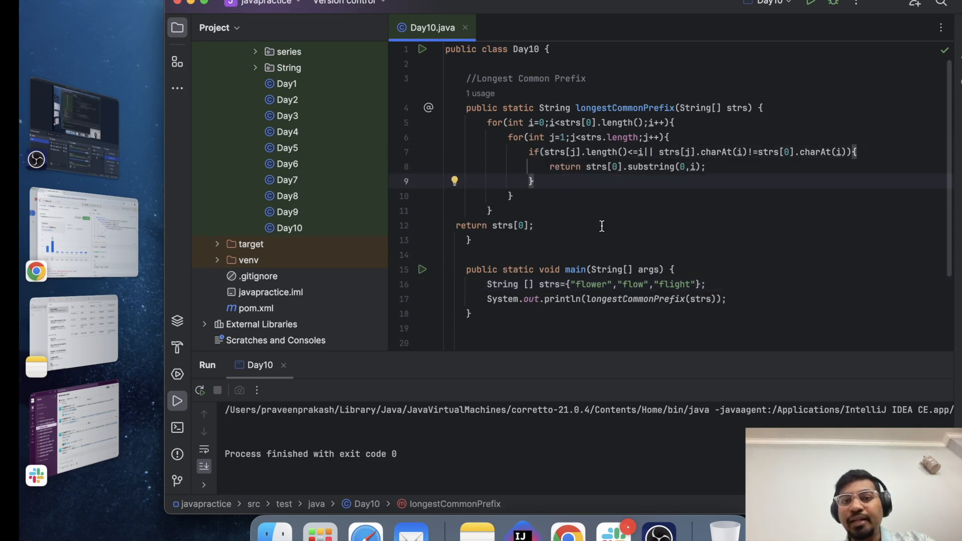
mouse_move(564, 137)
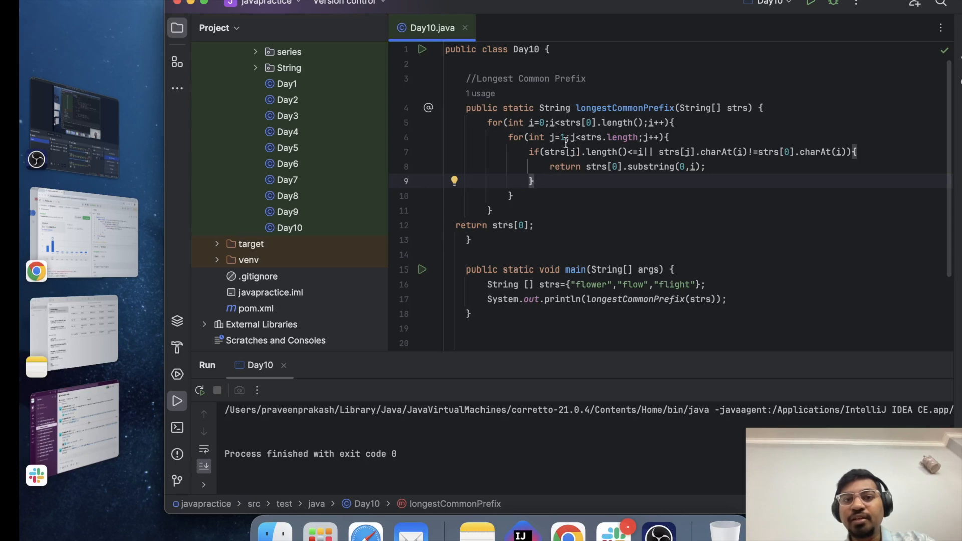
mouse_move(640, 155)
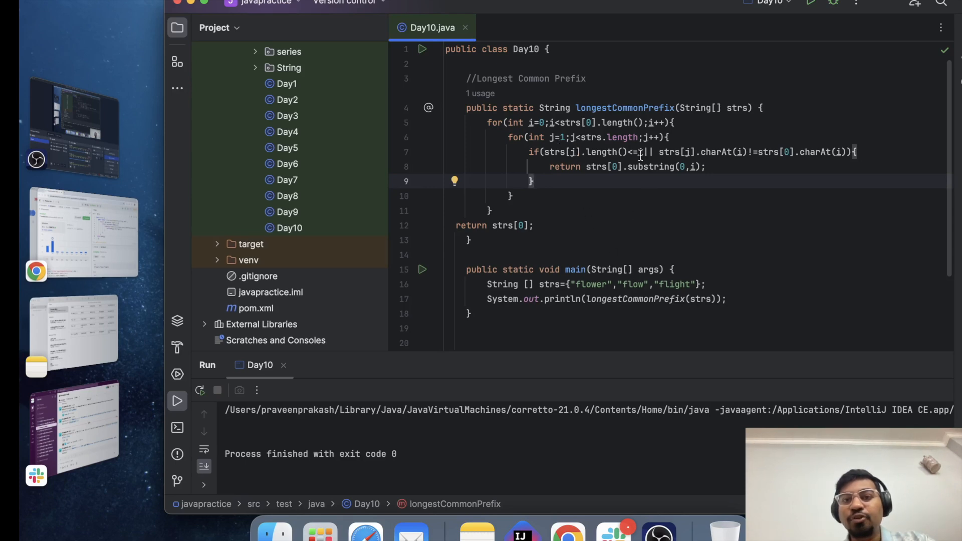
mouse_move(641, 151)
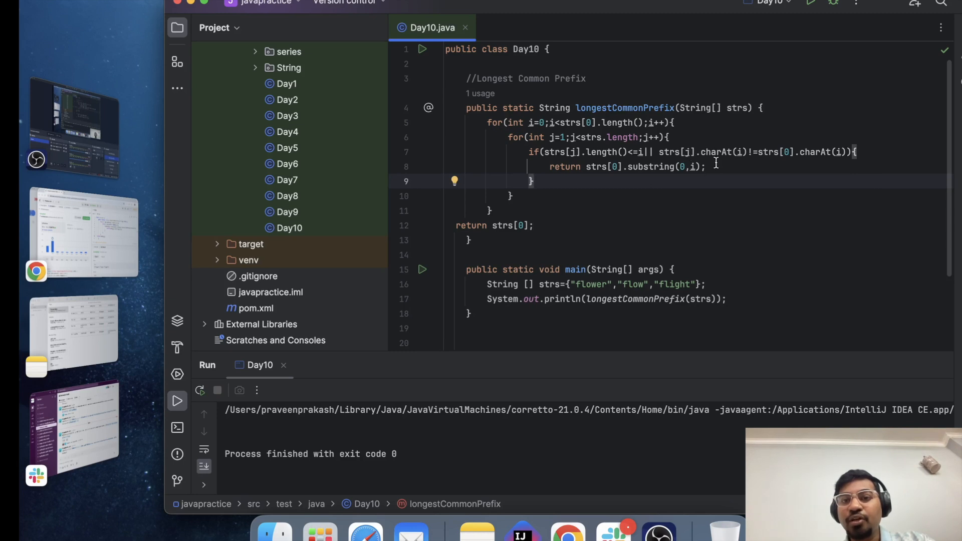
mouse_move(645, 270)
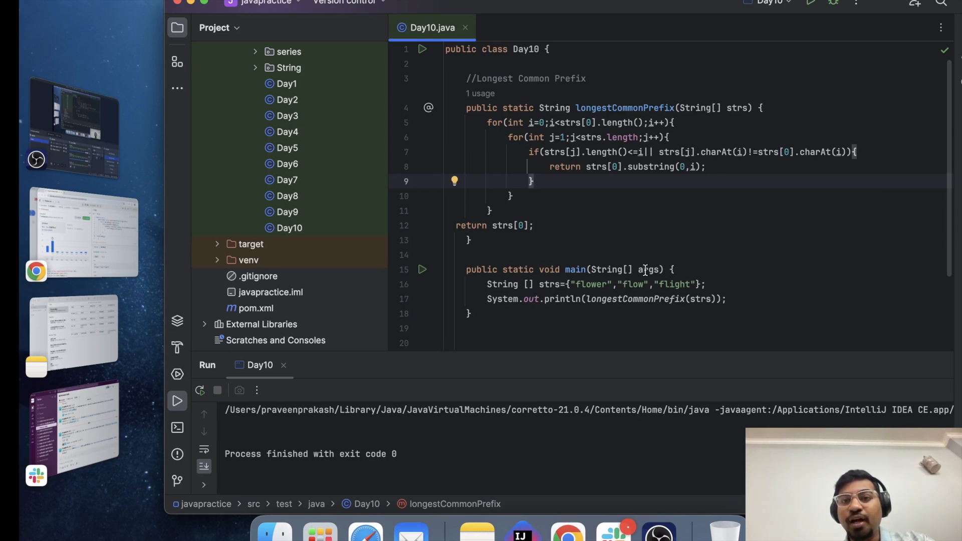
mouse_move(832, 151)
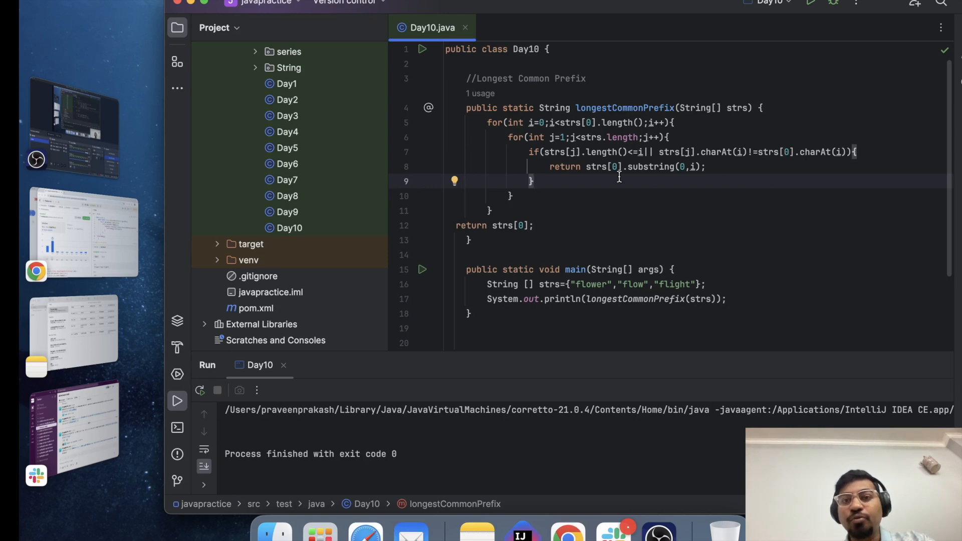
mouse_move(575, 286)
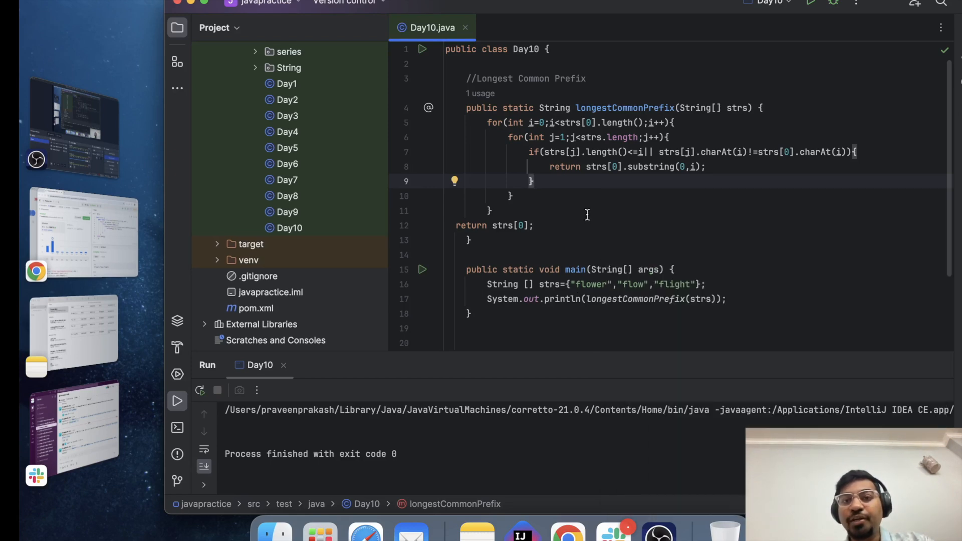
mouse_move(598, 171)
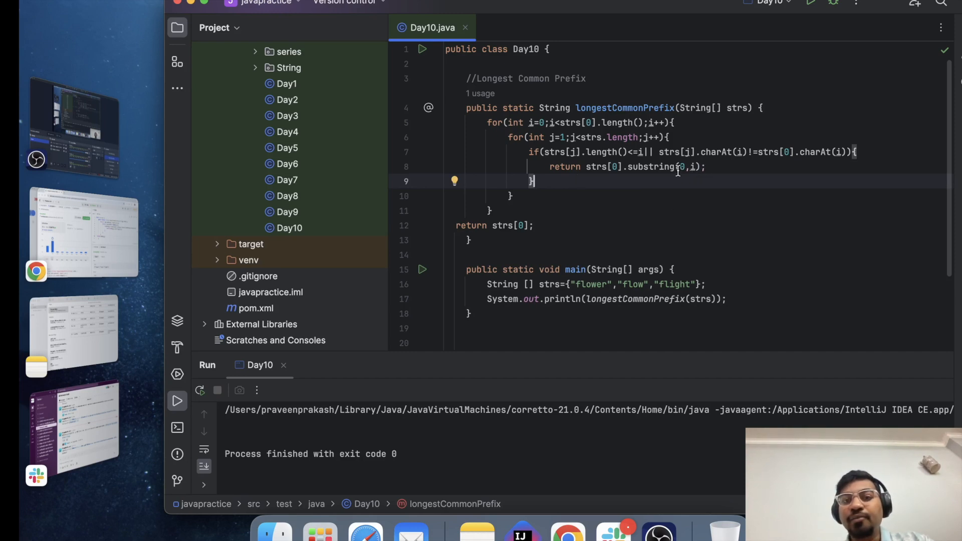
mouse_move(628, 181)
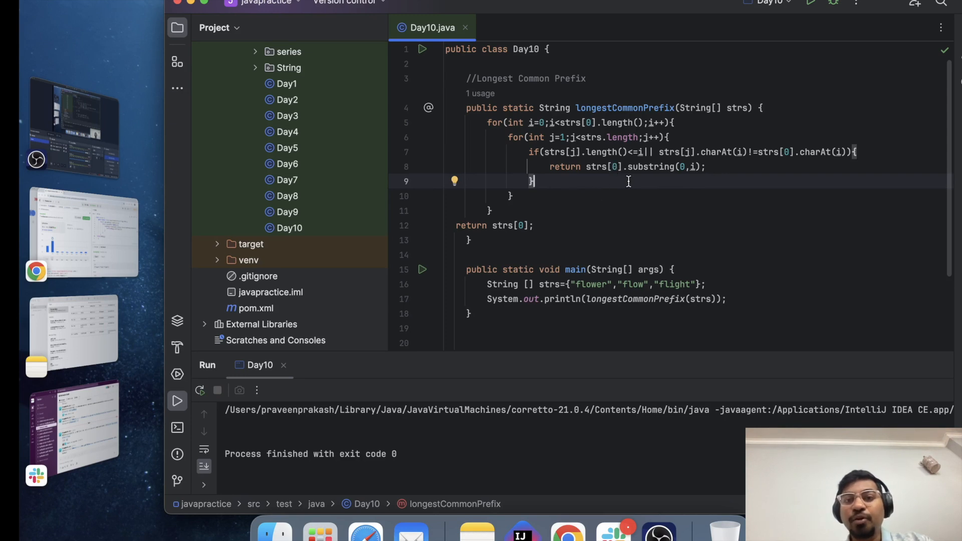
mouse_move(584, 248)
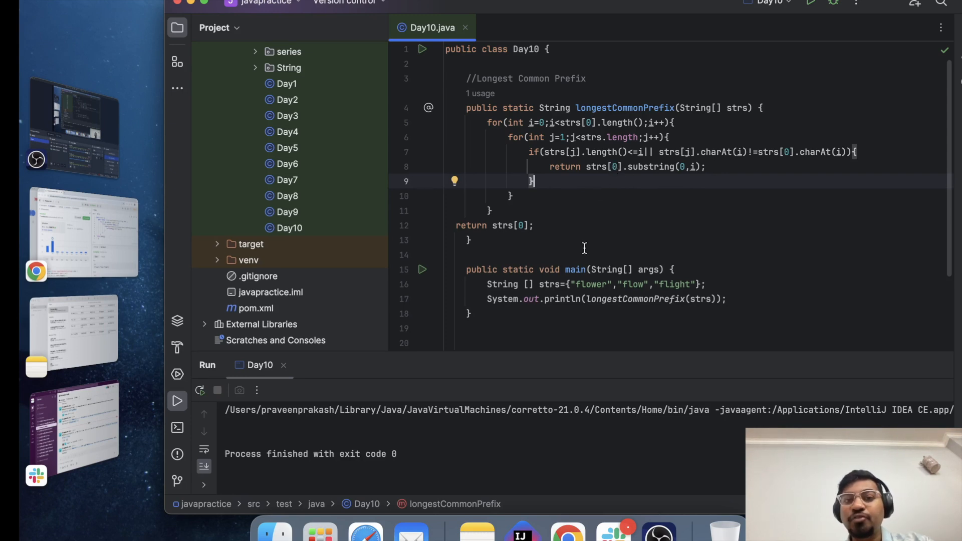